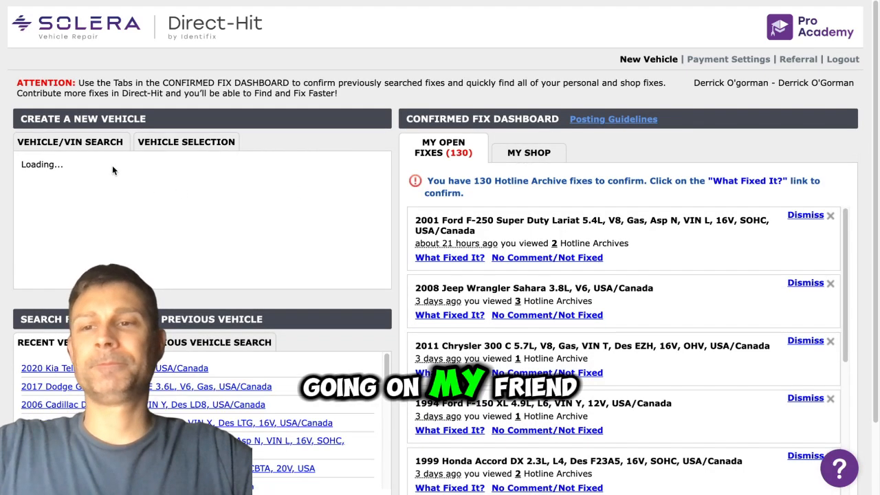
Enter '1998 chevy k1500' in the Direct-Hit vehicle search box.
text(1998 chevy k1500)
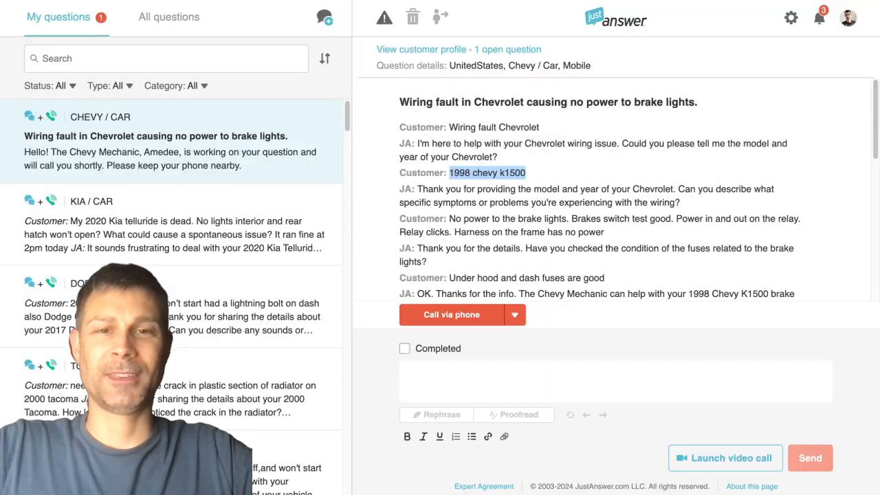
scroll(down, 3)
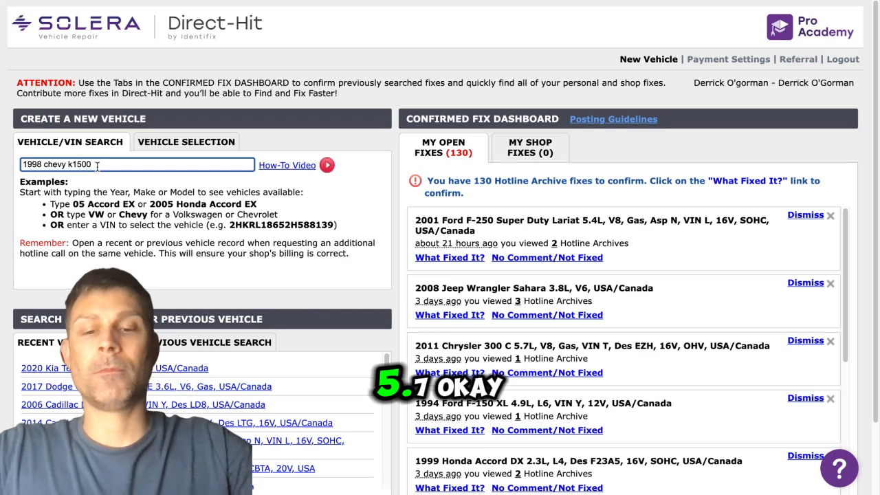
Select the 1998 K1500 5.7L vehicle and enter 'brake' as the search term.
text(5.7)
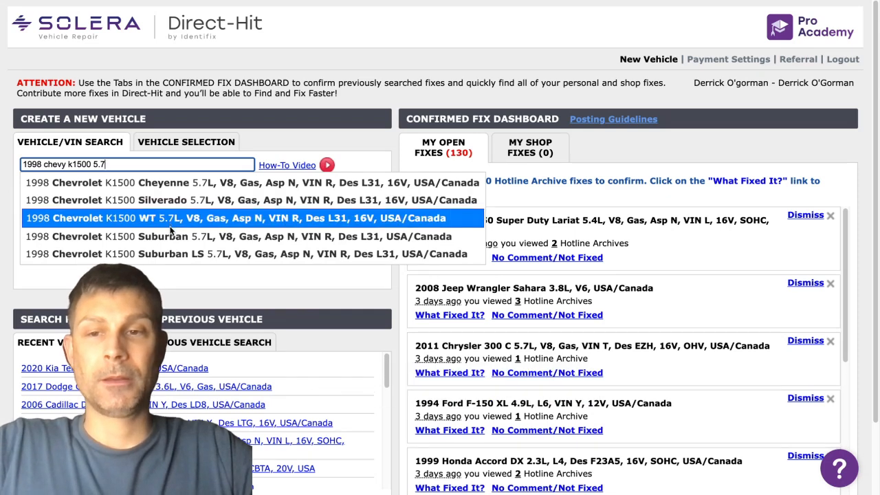
click(172, 200)
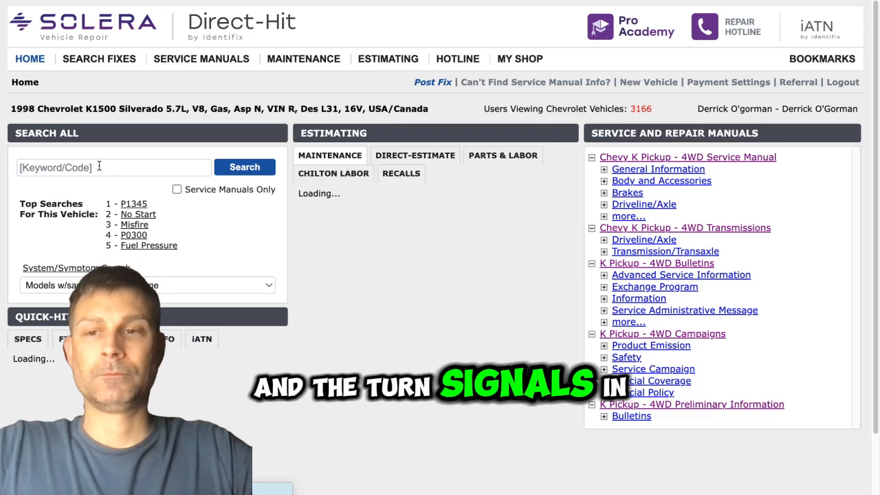
text(brake lights)
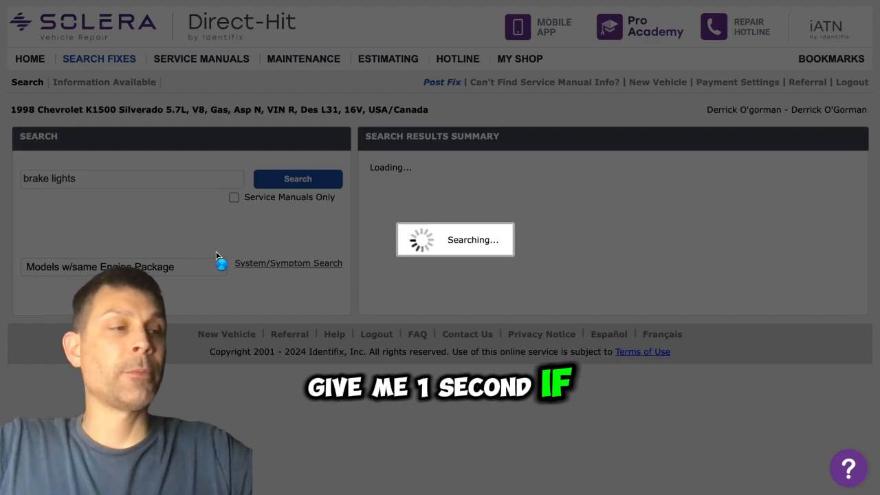
Run the brake lights search and scroll to the Center High Mount Stoplamp diagram.
click(297, 178)
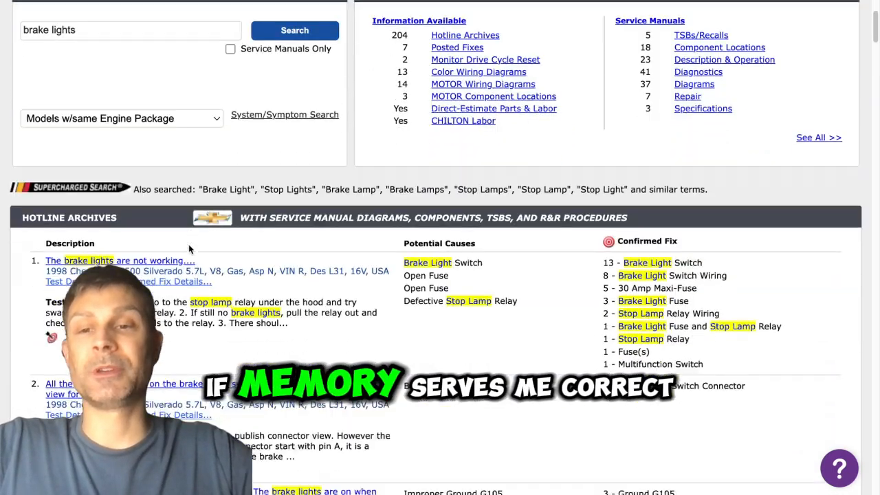
scroll(down, 3)
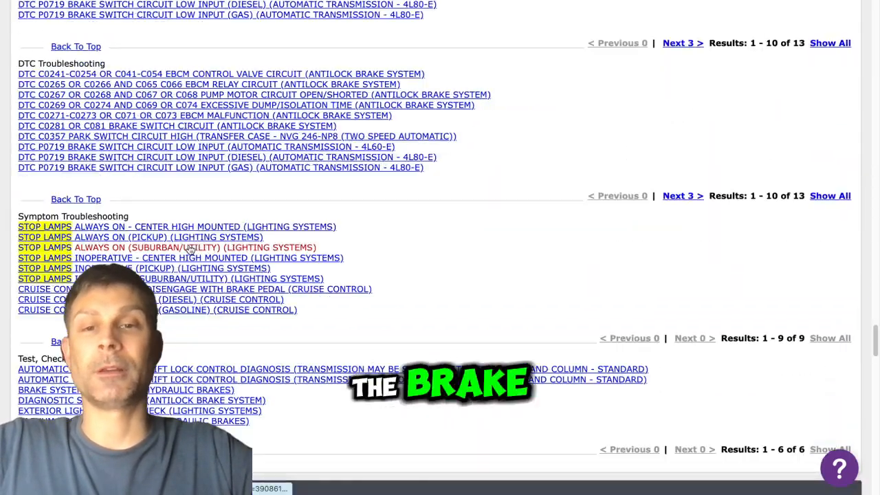
scroll(down, 3)
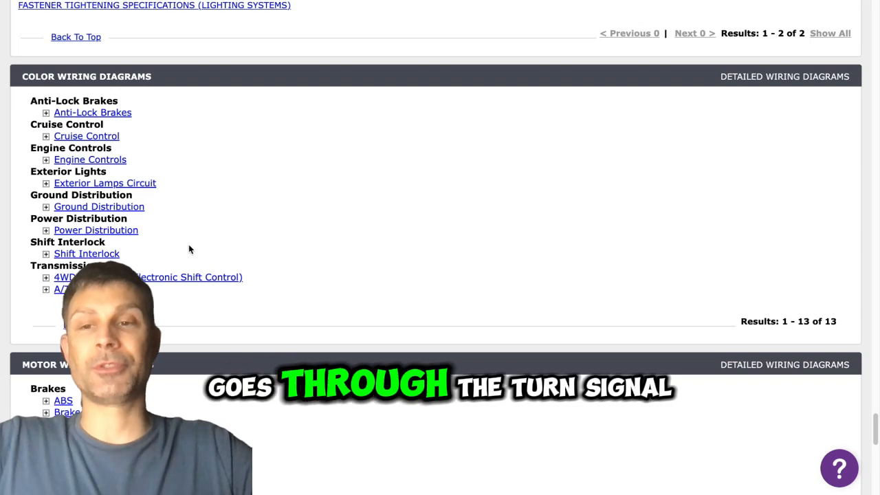
scroll(down, 3)
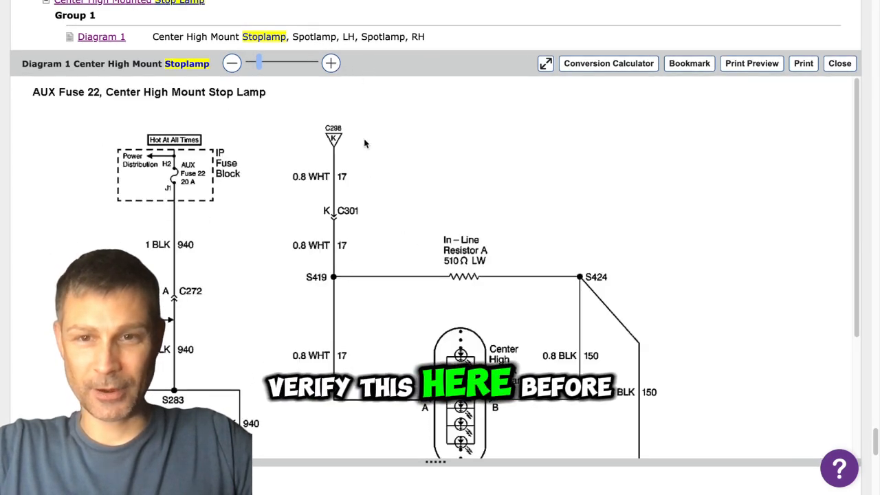
Open the Exterior Lighting diagram for stoplamp relay and turn/hazard switch.
scroll(down, 3)
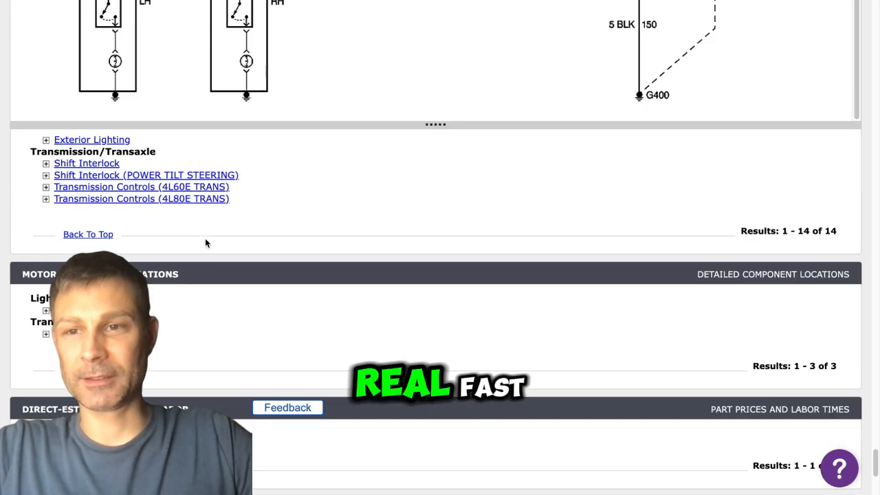
click(46, 139)
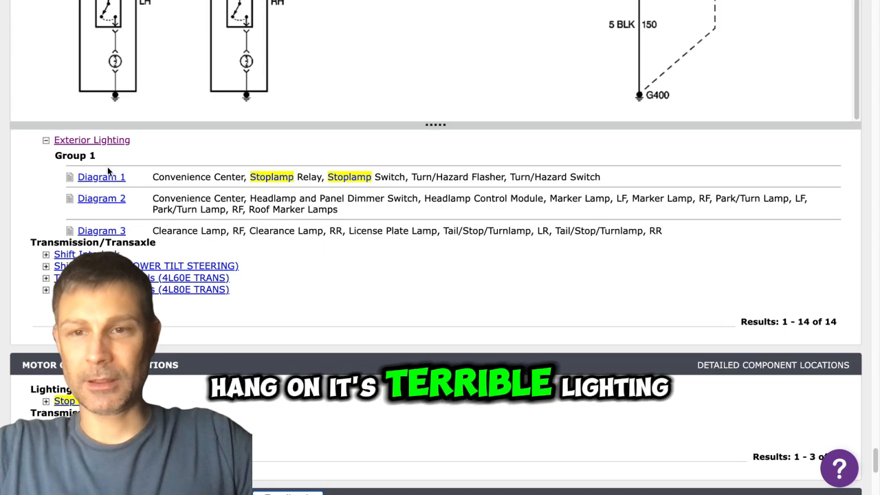
click(101, 176)
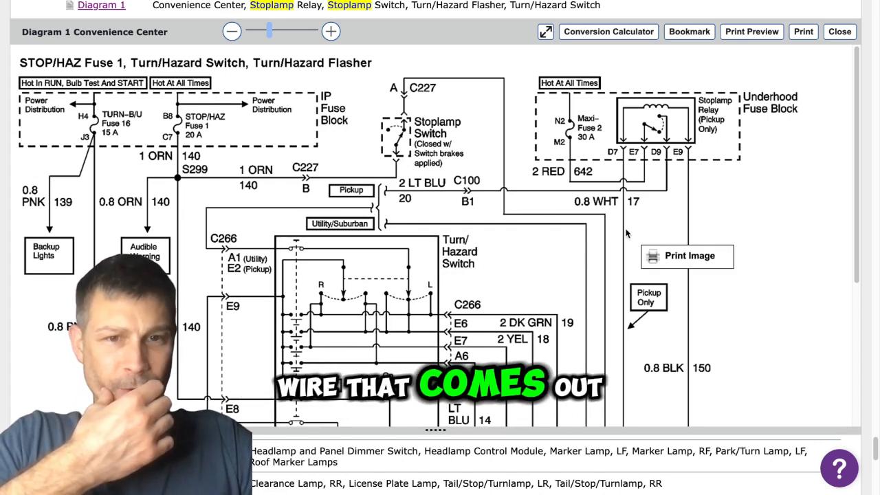
Scroll to the color diagram of turn/hazard switch to tail/stop/turn lamps.
scroll(down, 3)
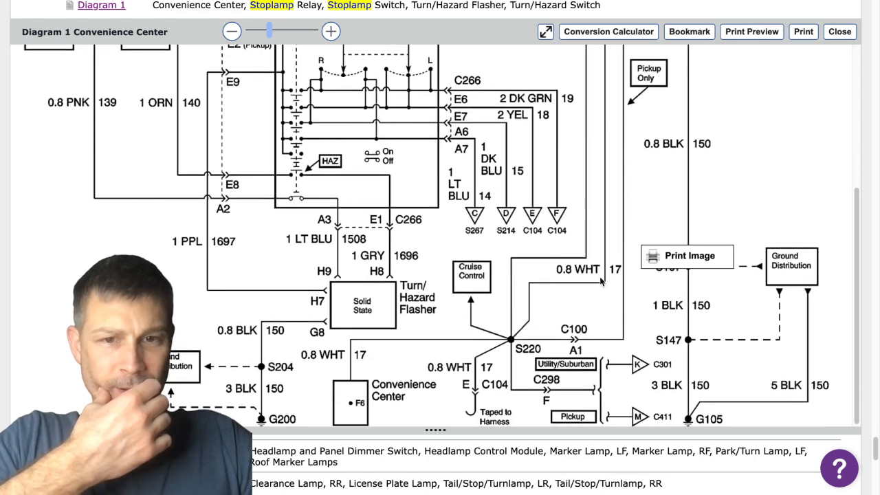
scroll(down, 3)
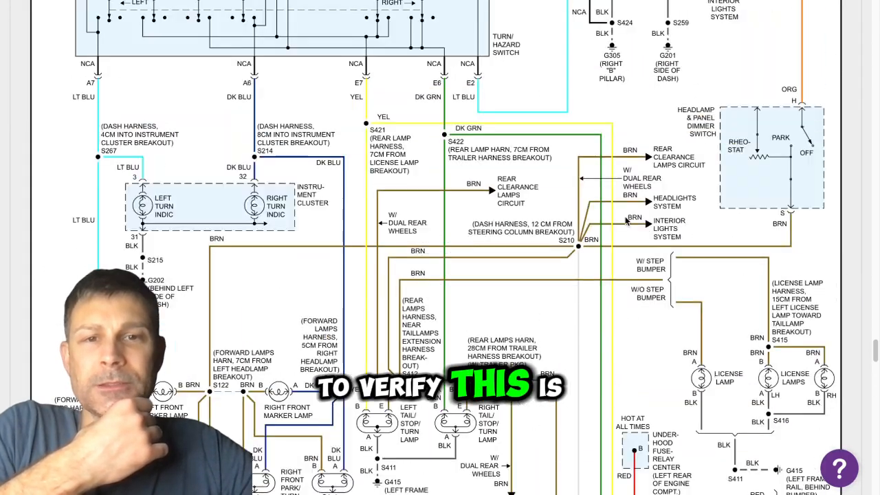
scroll(down, 3)
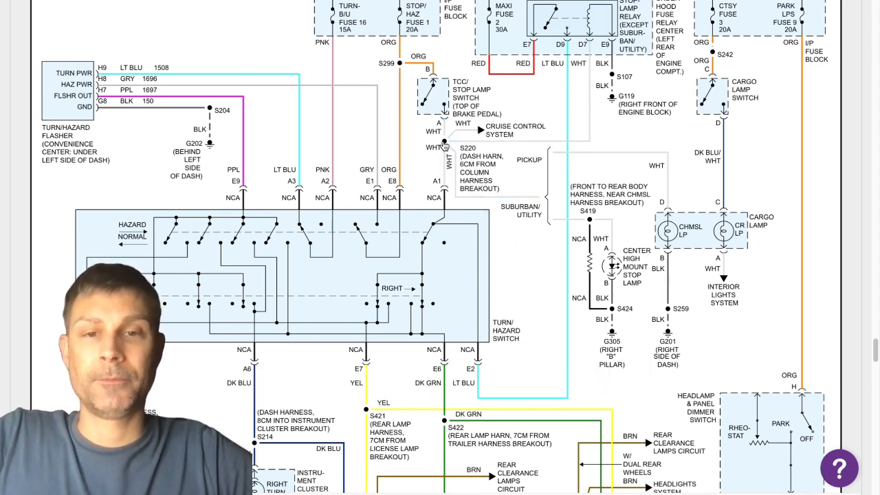
scroll(down, 3)
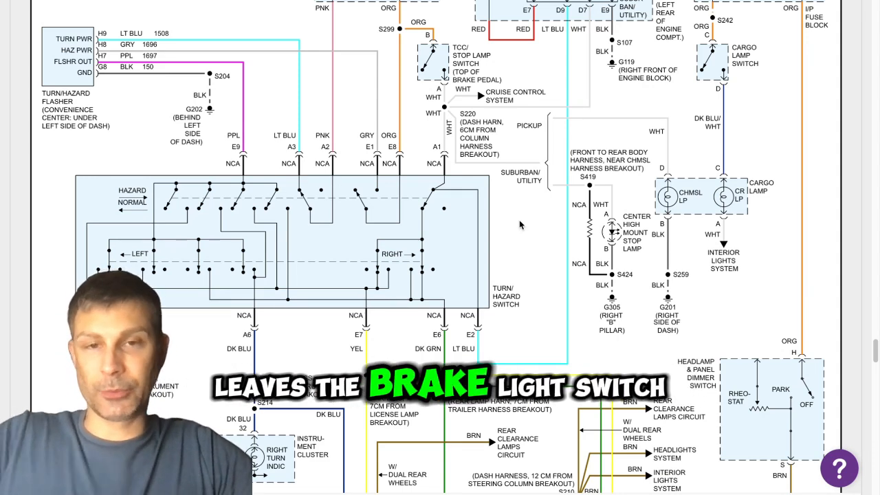
scroll(down, 3)
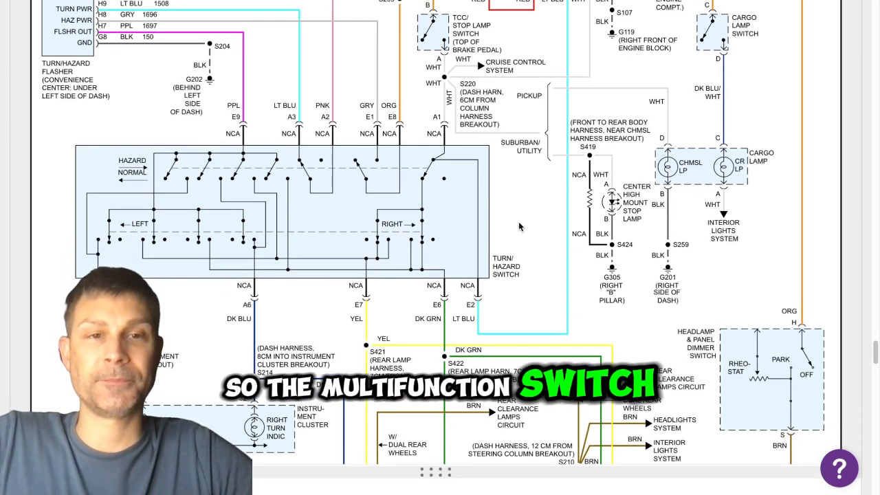
scroll(down, 3)
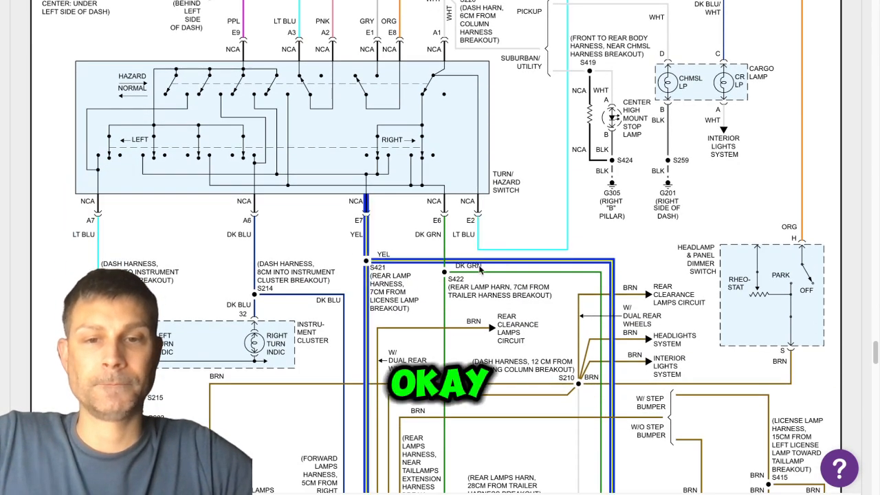
scroll(down, 3)
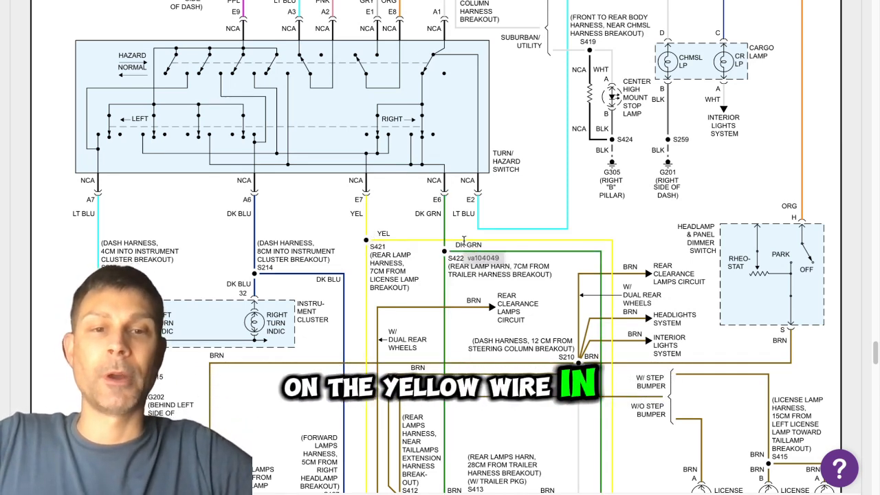
scroll(down, 3)
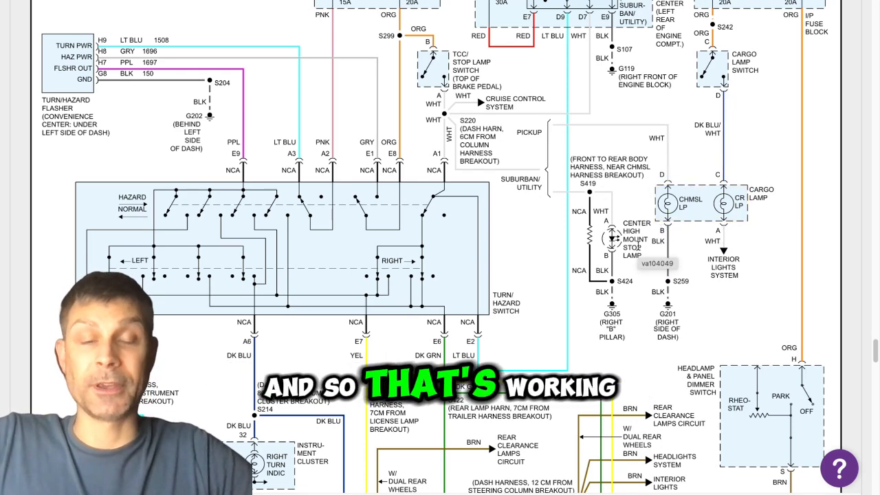
scroll(down, 3)
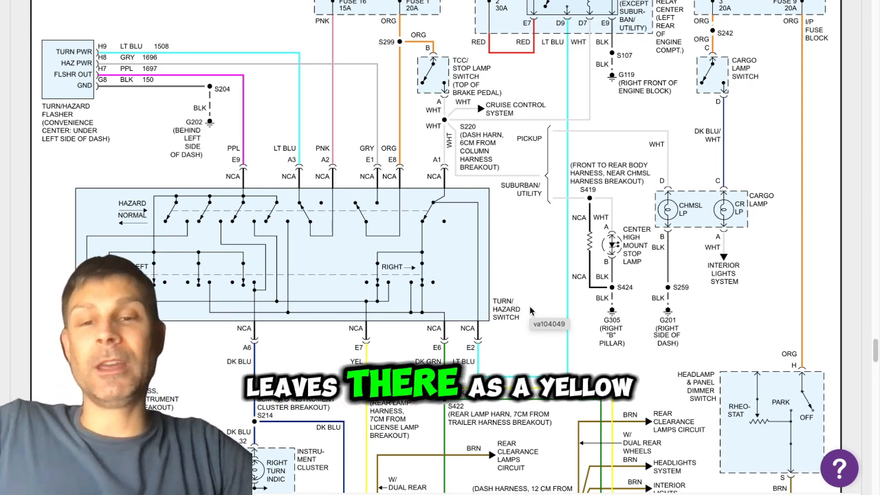
Return to the 1998 K1500 brake light search results and hotline causes.
scroll(down, 3)
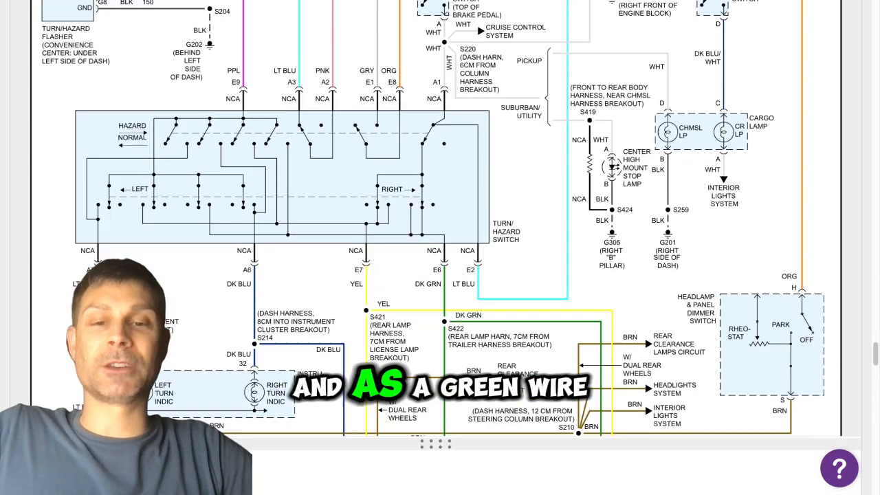
scroll(down, 3)
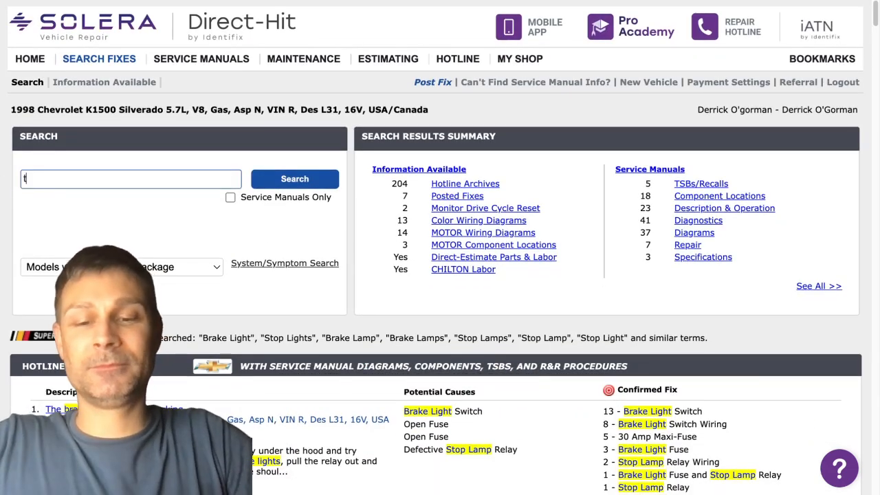
Search 'turn signals' and open the column-shift steering column jacket disassembly procedure.
text(turn signals)
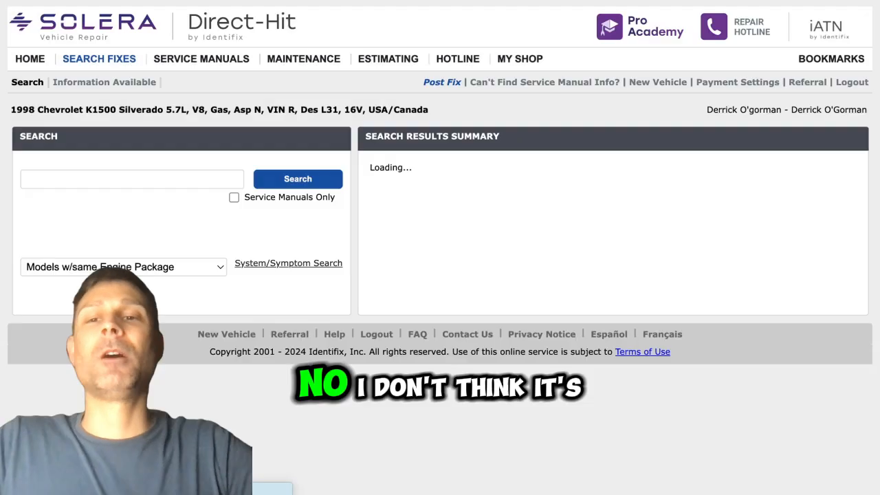
click(297, 178)
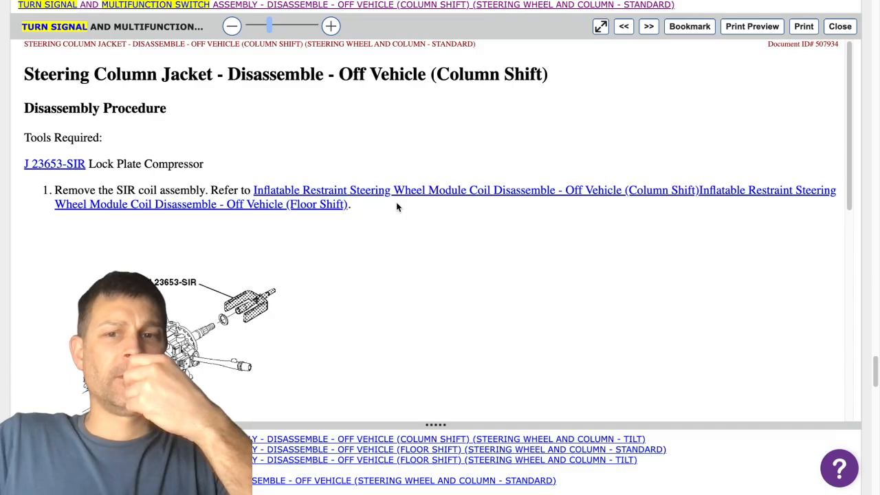
Scroll the procedure, then open the Cell 110 STOP/HAZ Fuse 1 wiring diagram.
scroll(down, 3)
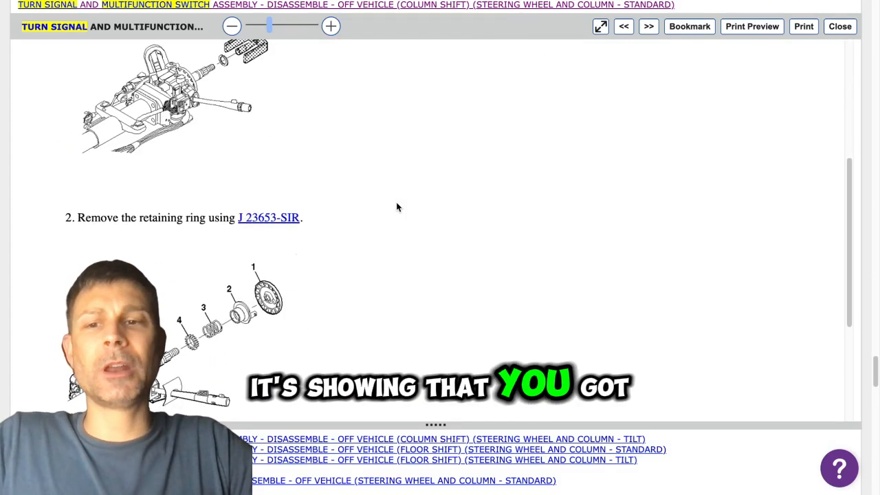
scroll(down, 3)
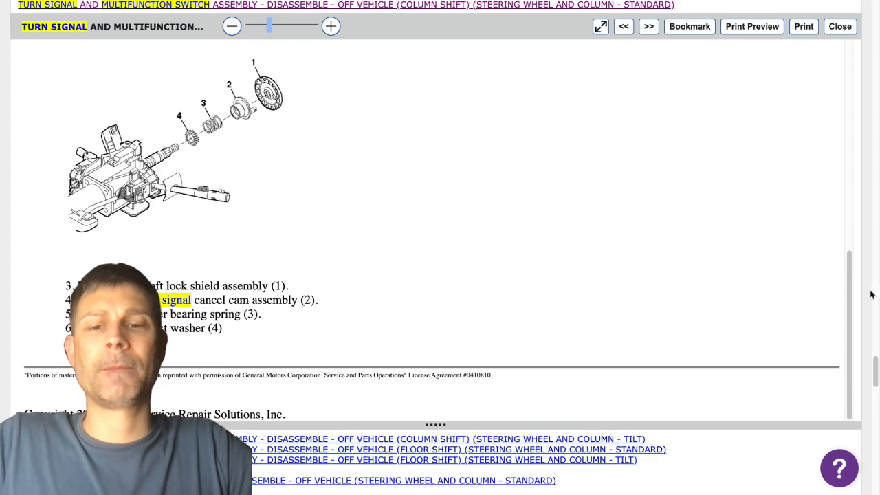
scroll(down, 3)
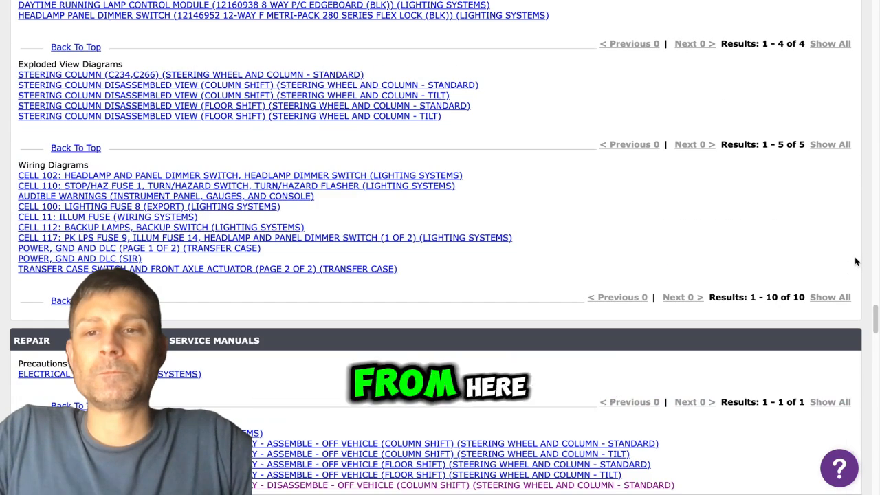
click(237, 185)
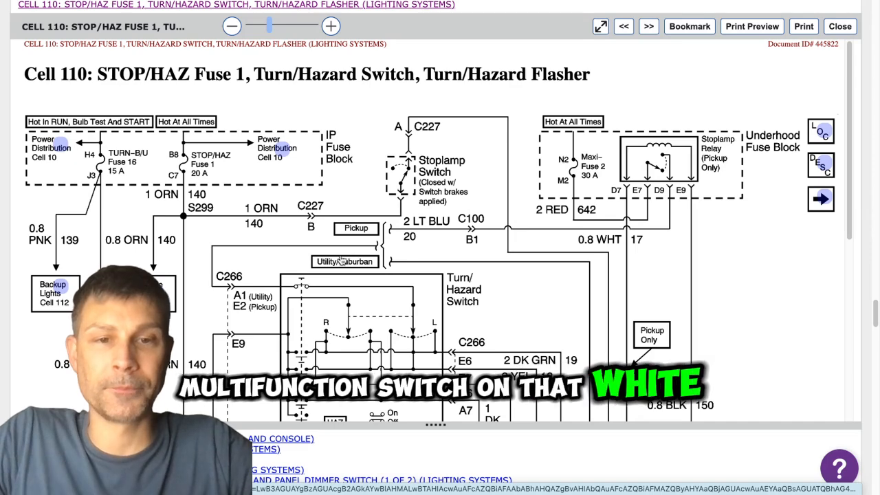
mouse_move(531, 235)
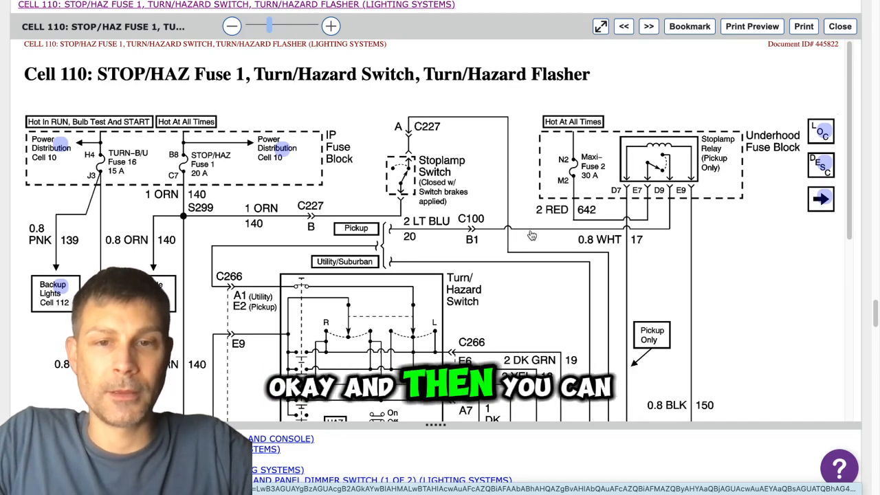
scroll(down, 3)
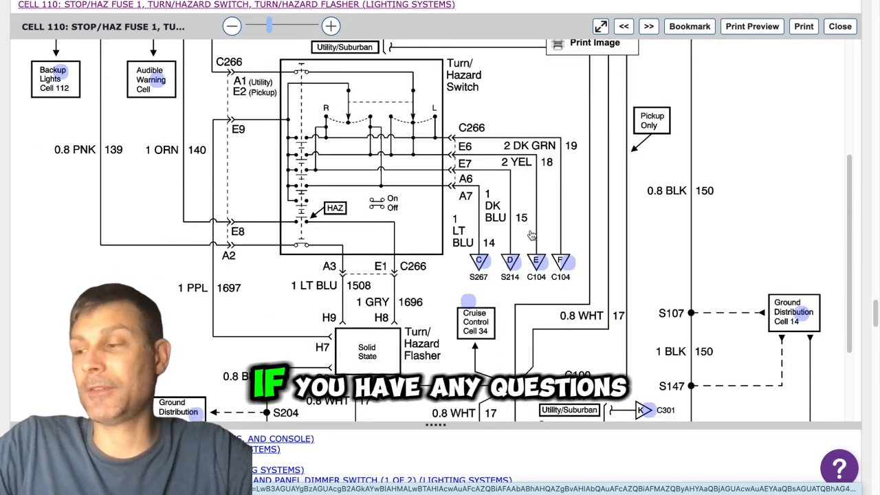